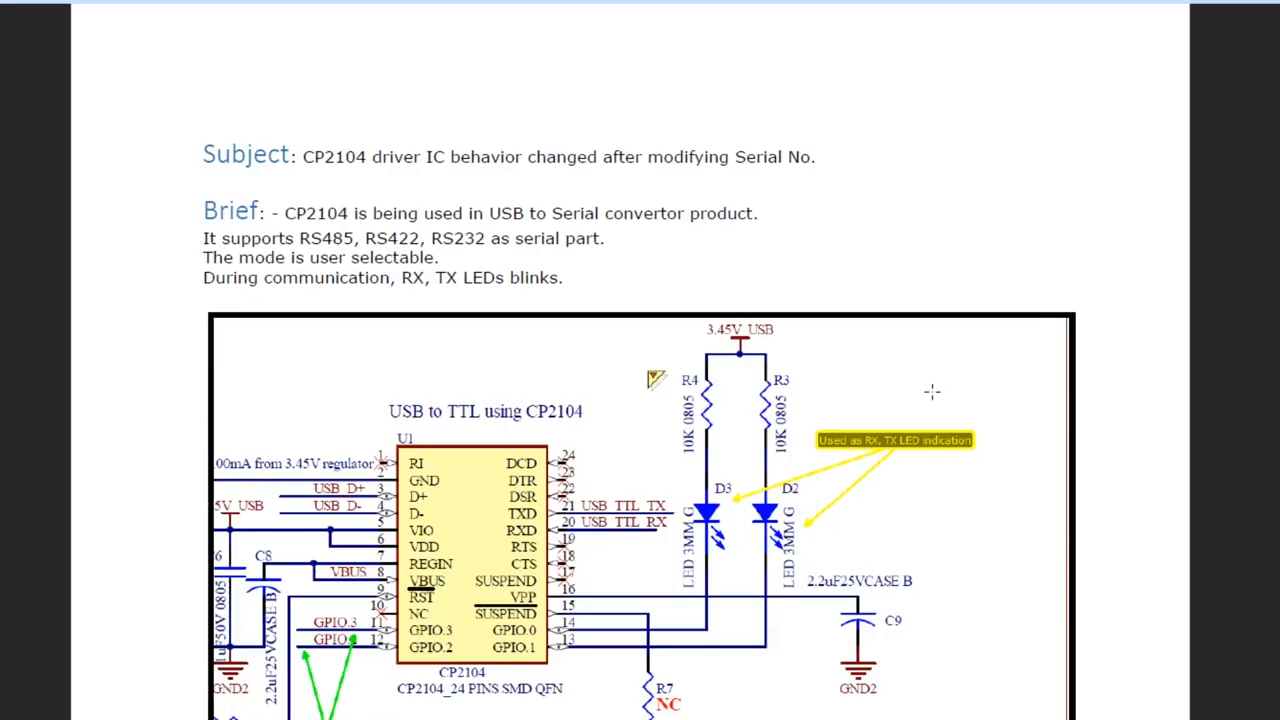
# - Accept the CP2104 Xpress Configurator data download and confirm the required restart
pyautogui.scroll(-3)
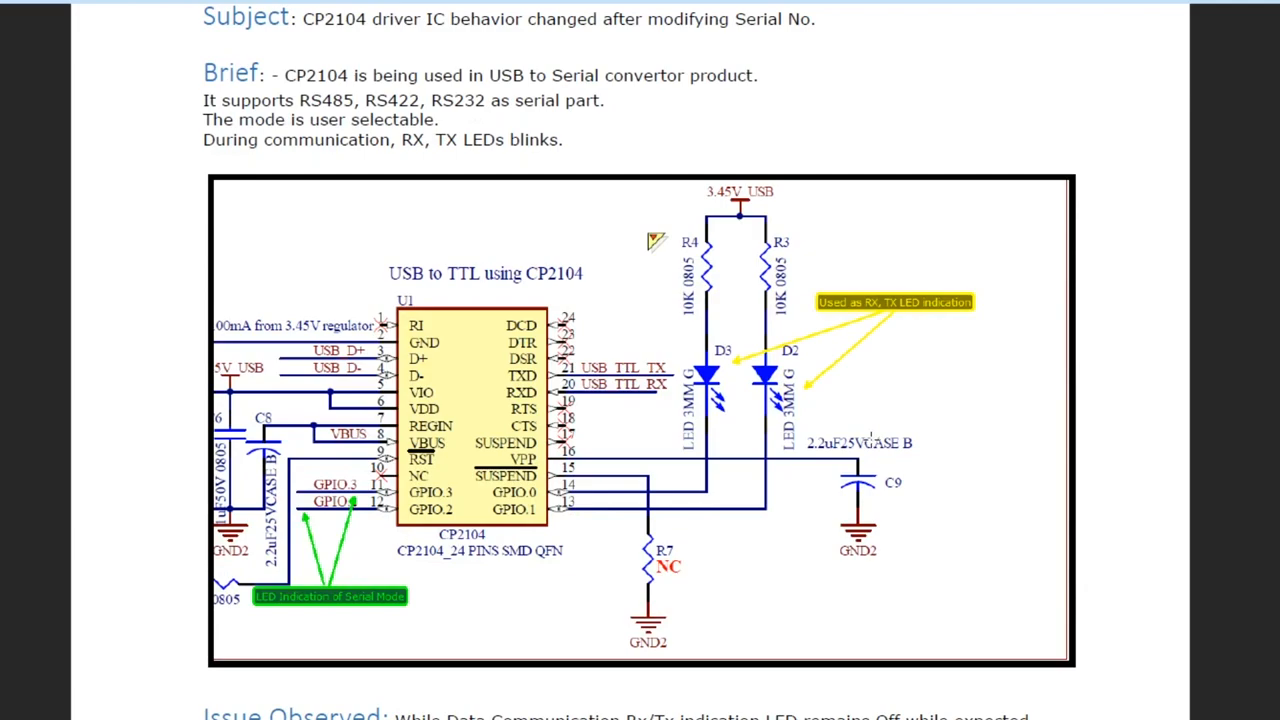
pyautogui.moveTo(869, 440)
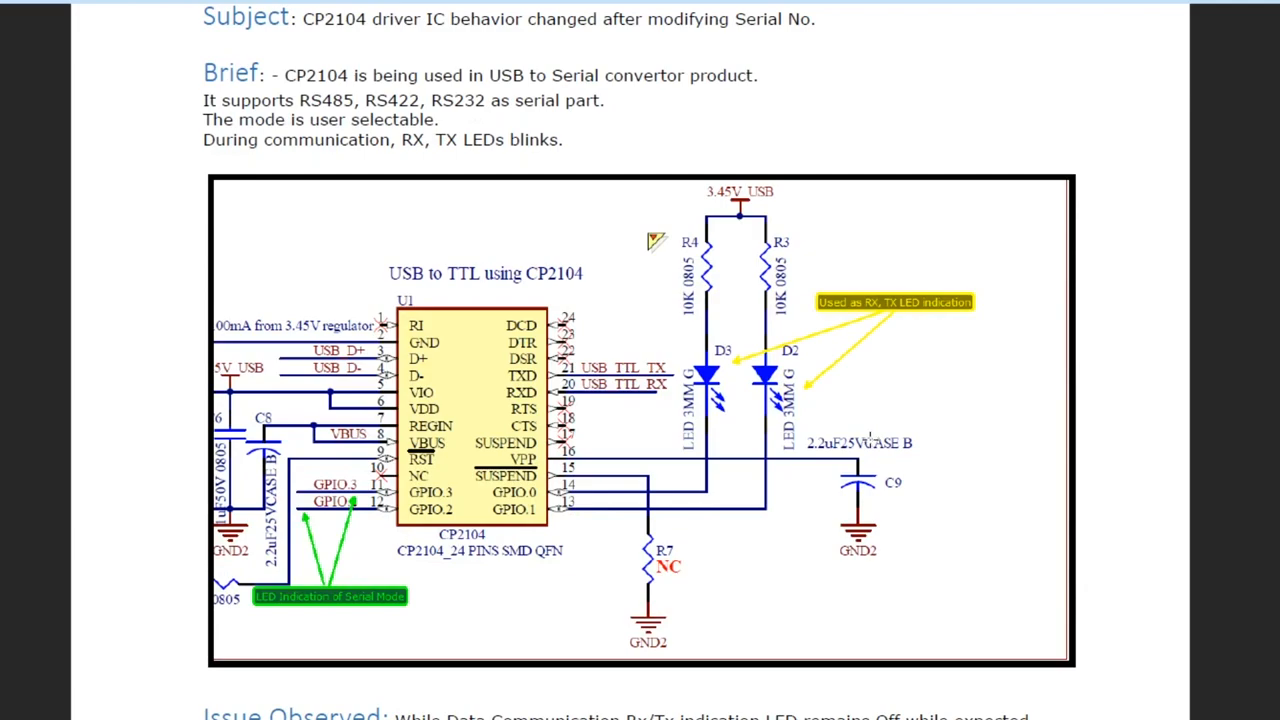
pyautogui.scroll(-3)
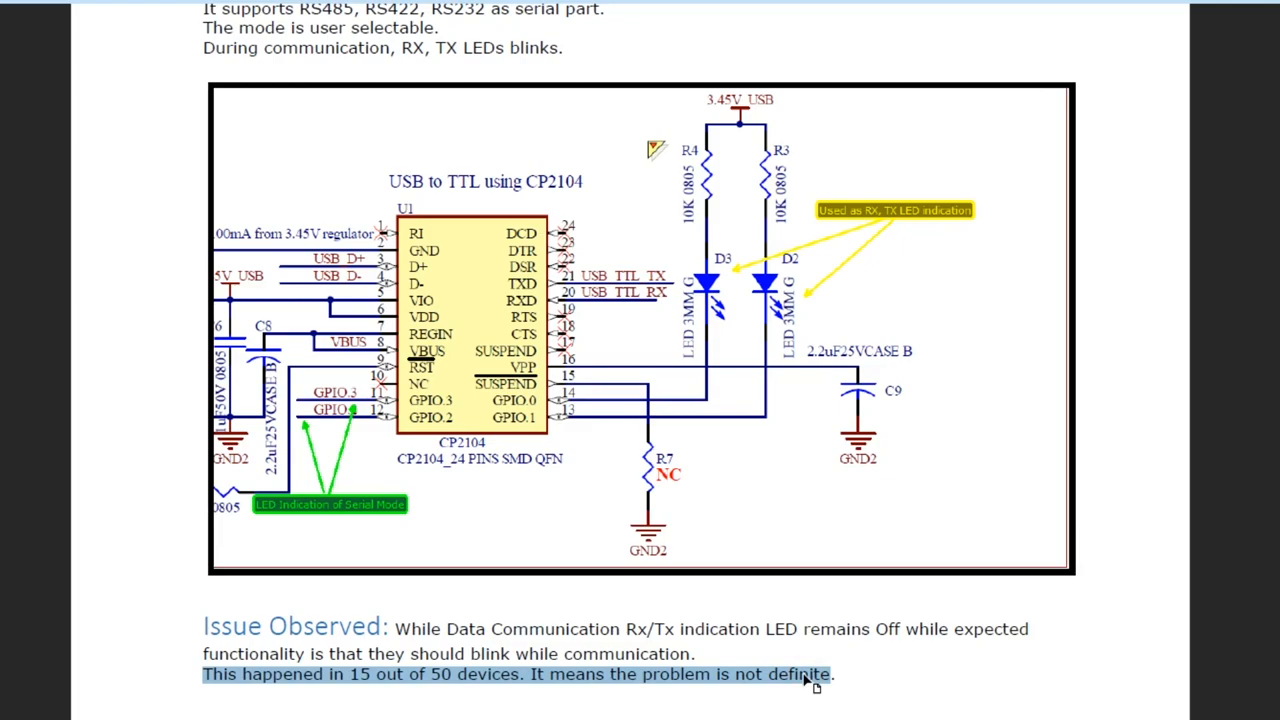
pyautogui.scroll(-3)
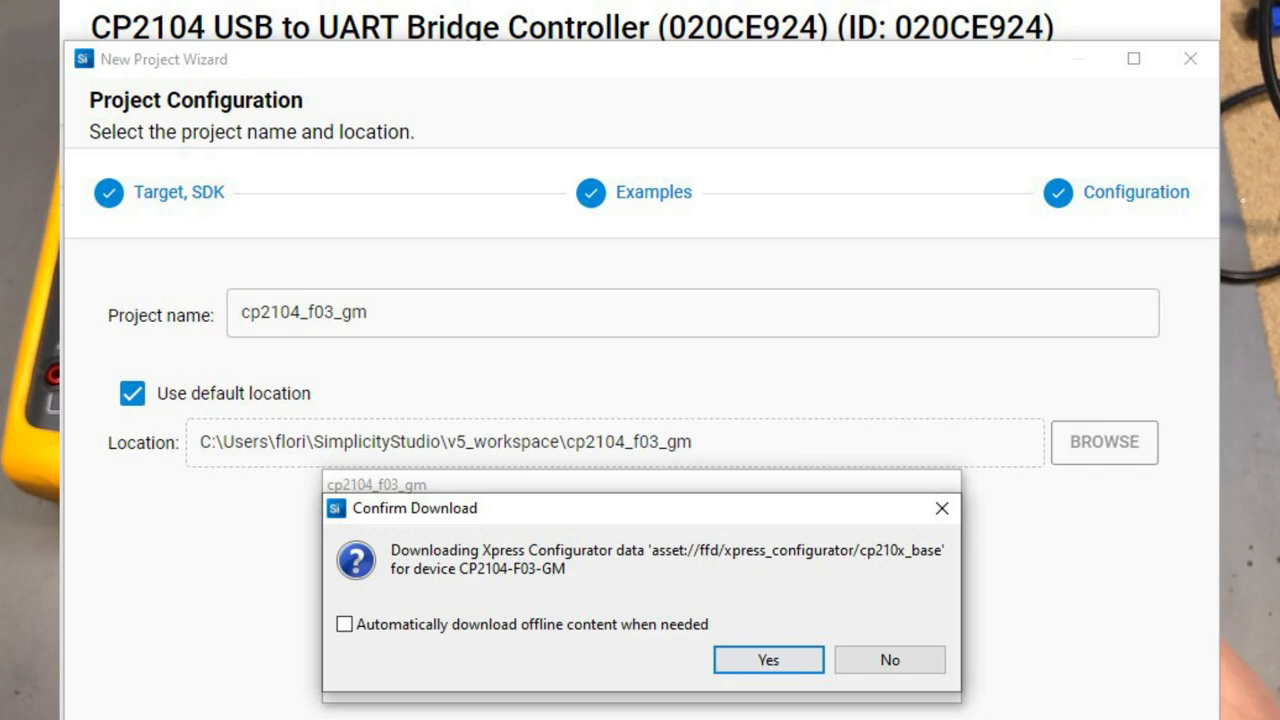
pyautogui.click(767, 659)
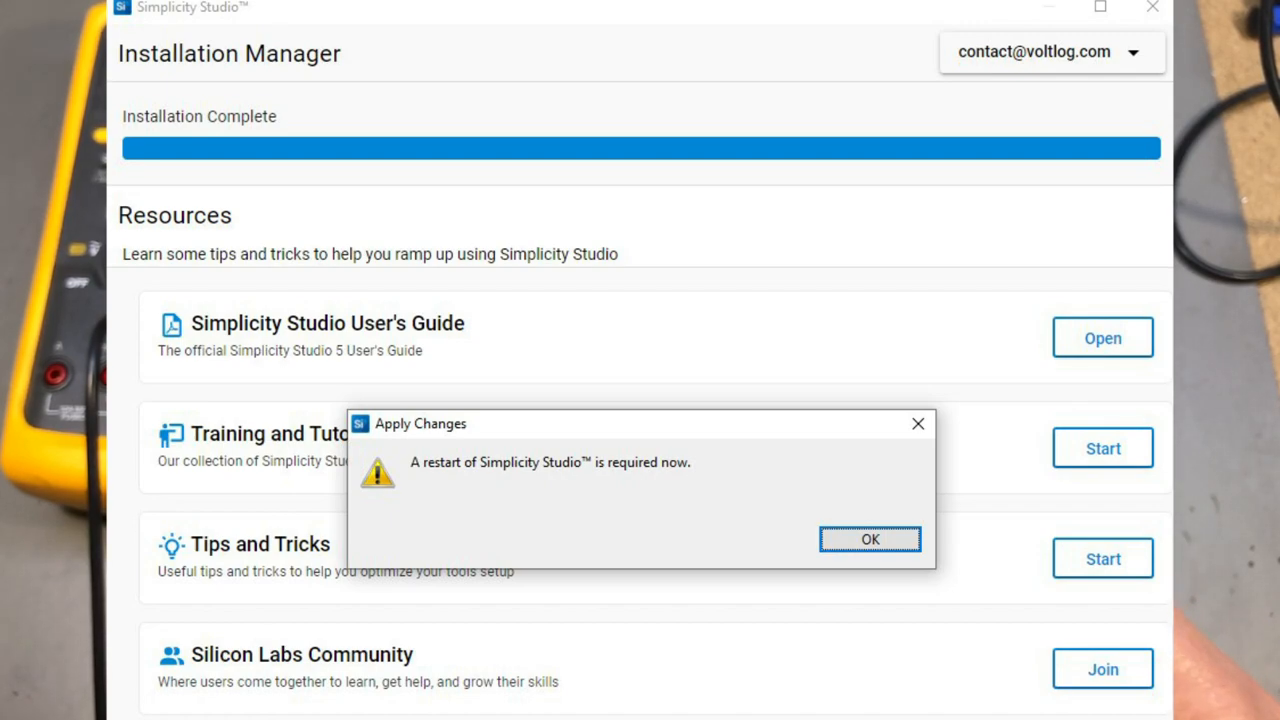
pyautogui.click(869, 539)
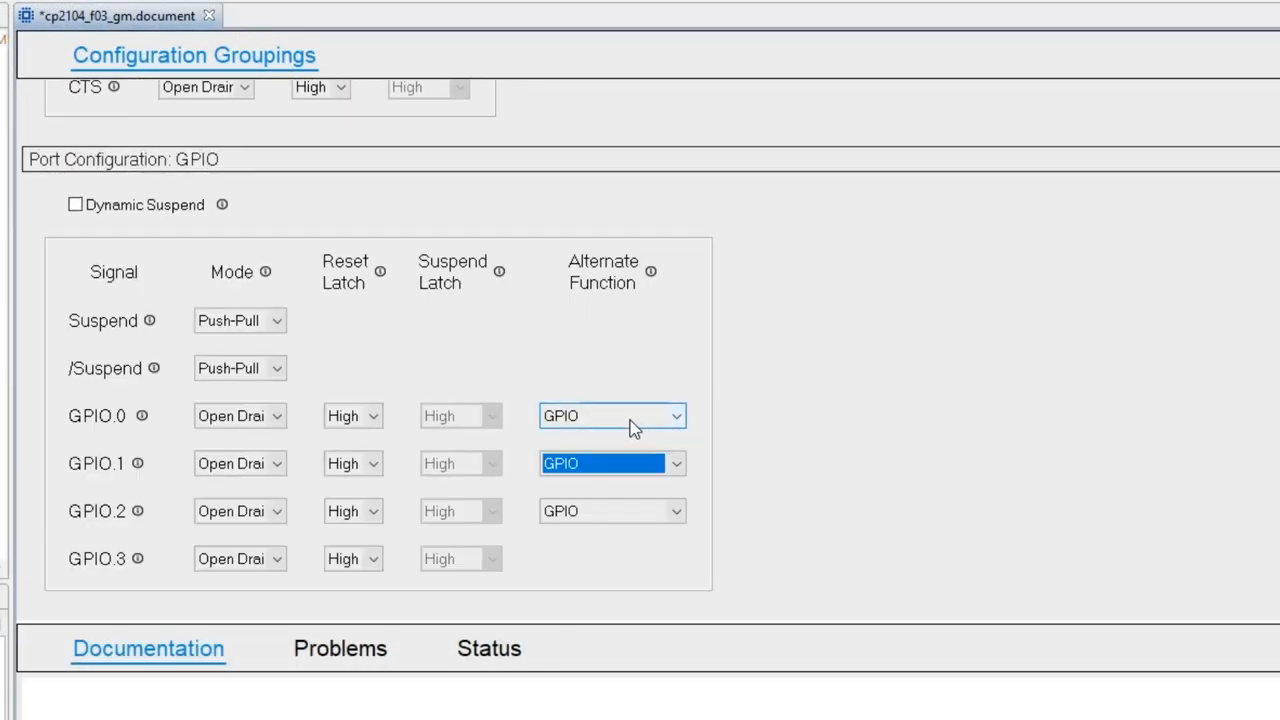
# - Choose TX Toggle for GPIO.0 and RX Toggle for GPIO.1 as alternate functions
pyautogui.click(611, 415)
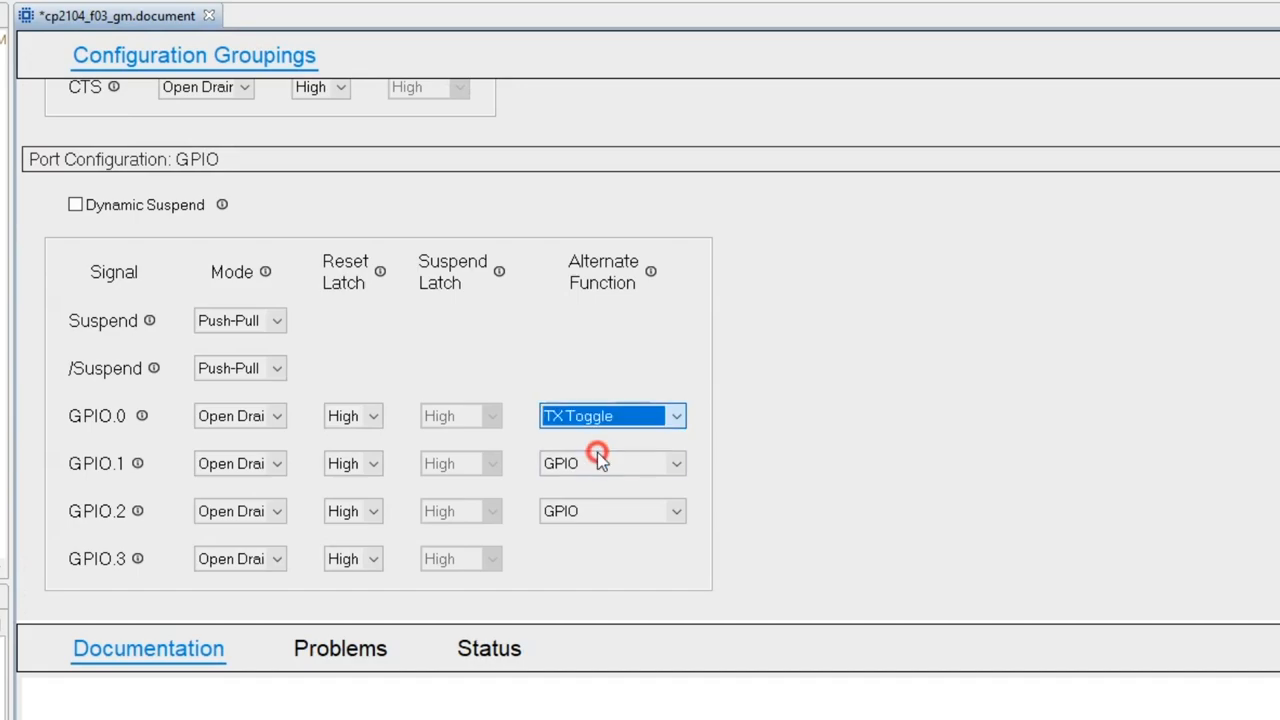
pyautogui.click(612, 462)
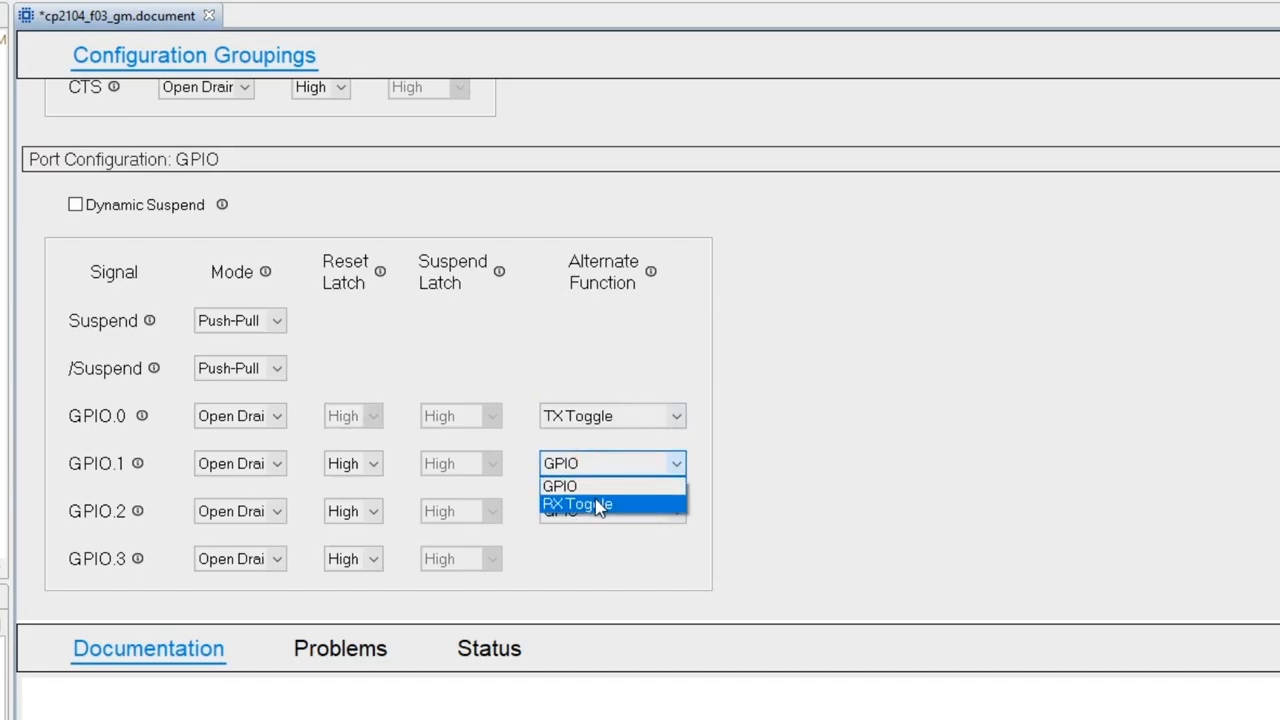
pyautogui.click(577, 503)
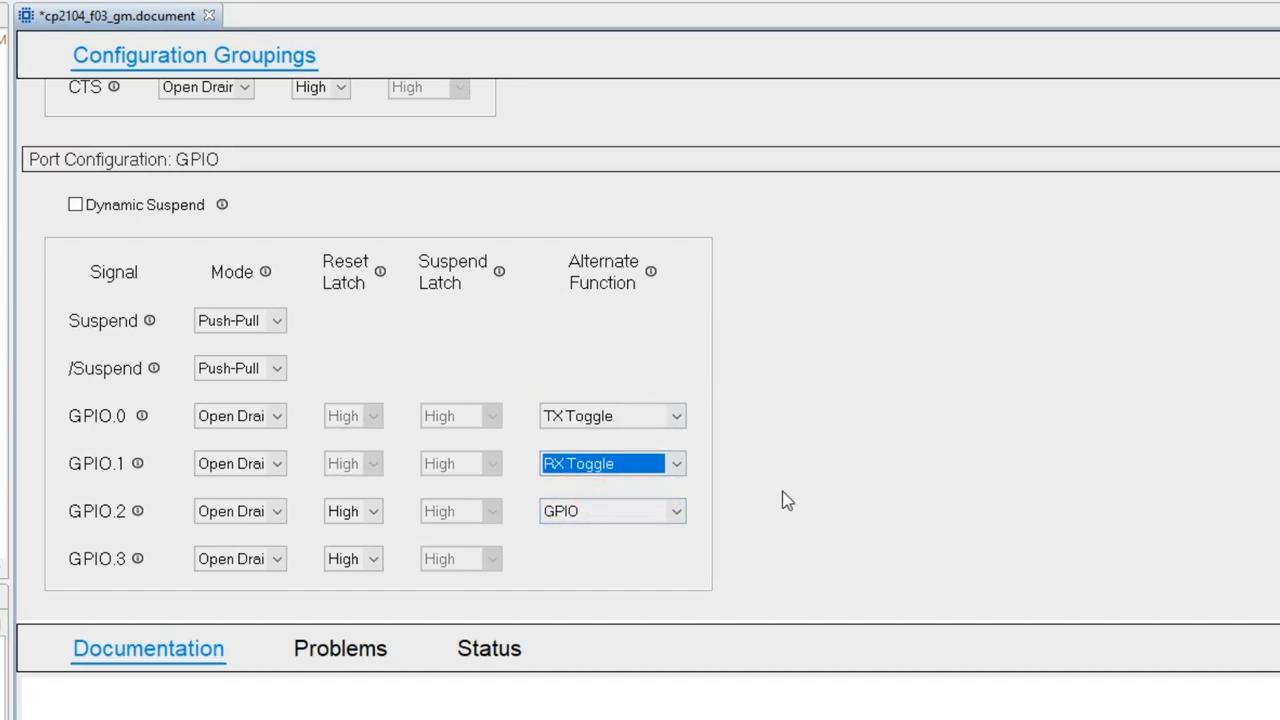